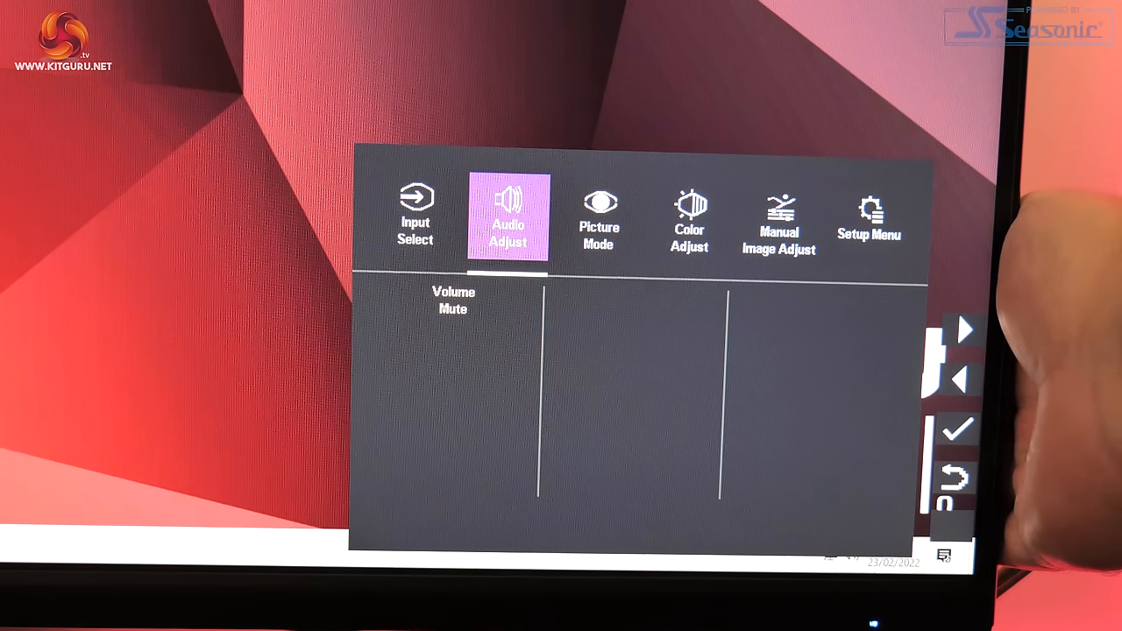
Step through the Input Source and Audio tabs to Setup Menu and highlight Adaptive-Sync, showing its On/Off choices.
left_click(961, 376)
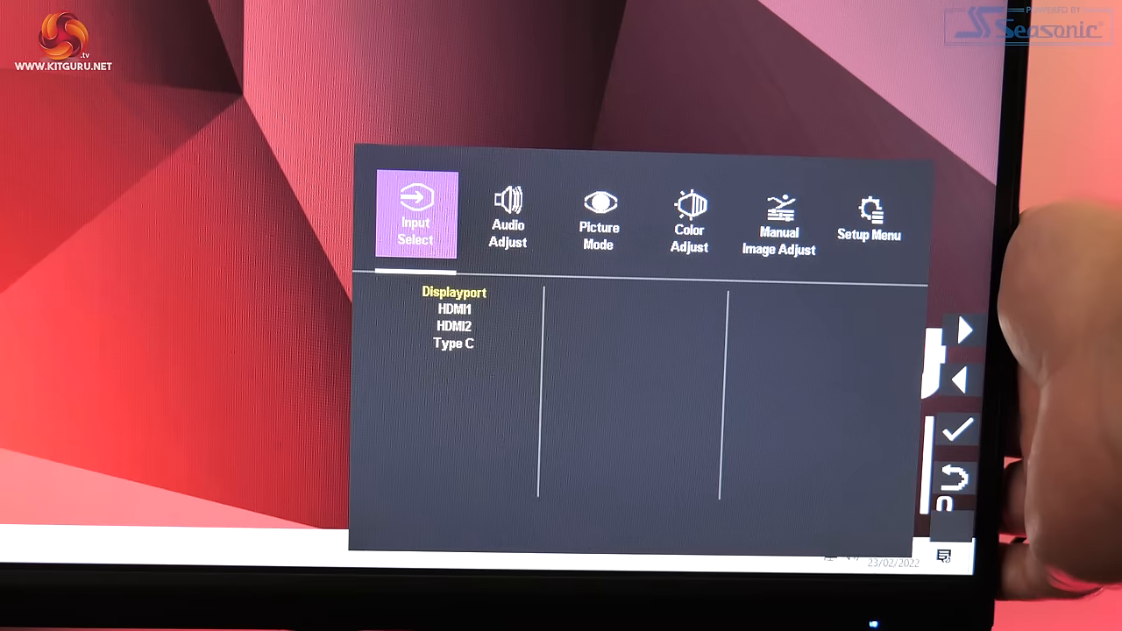
left_click(961, 329)
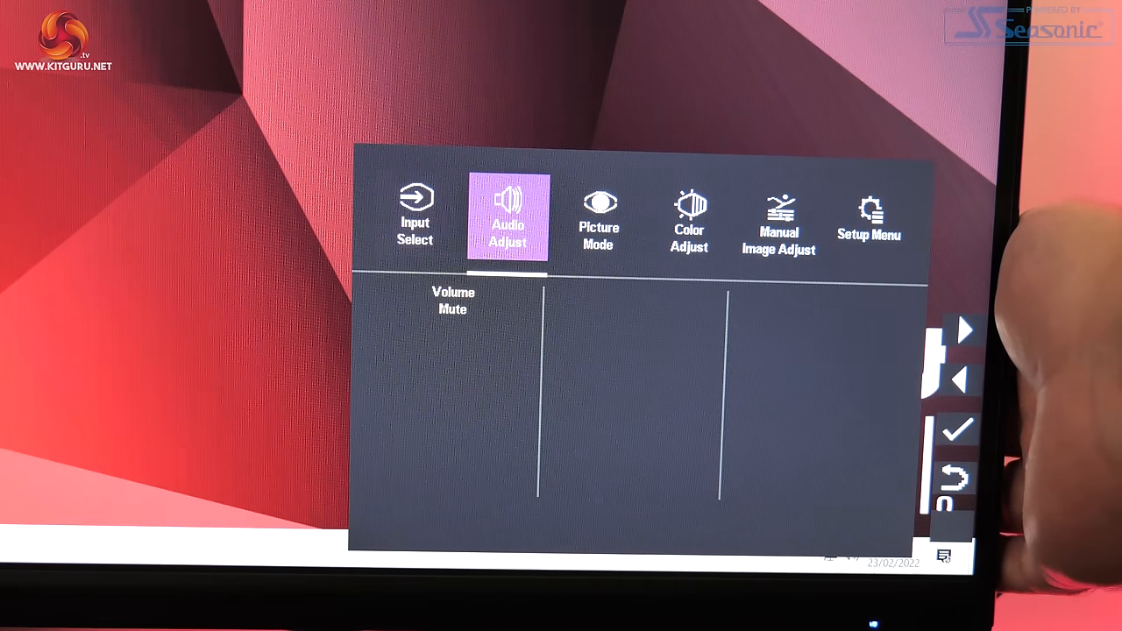
left_click(961, 330)
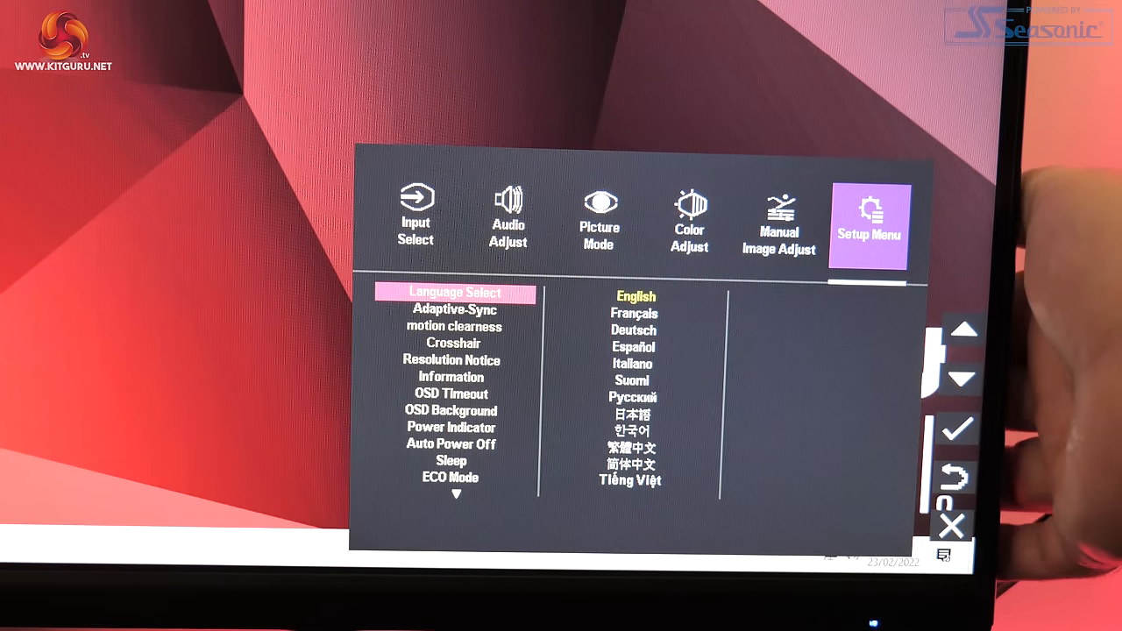
left_click(965, 379)
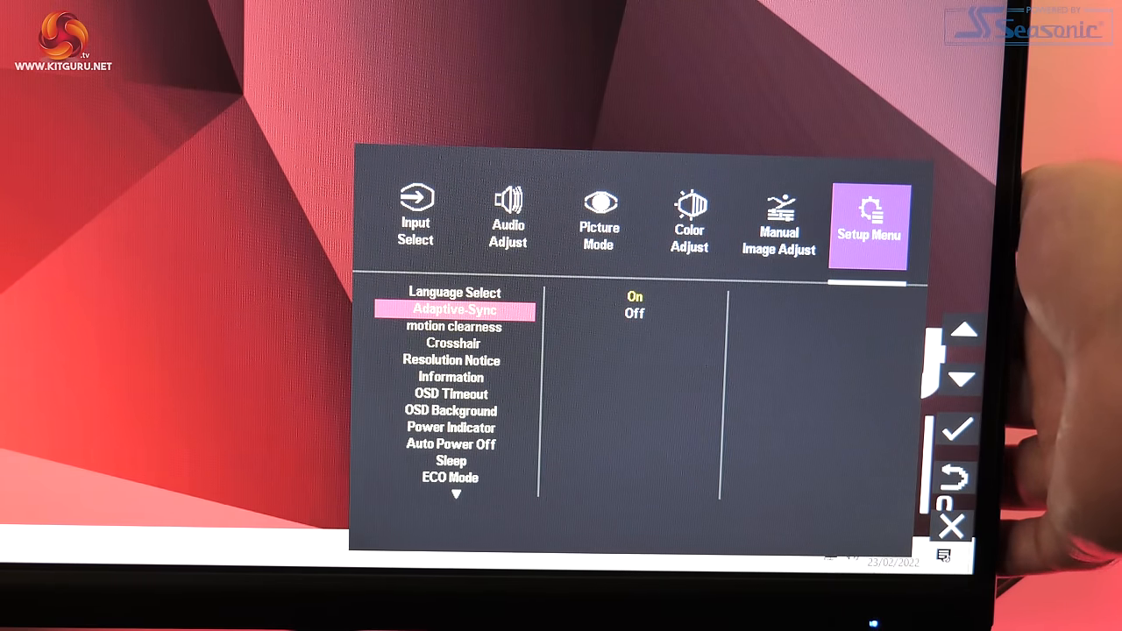